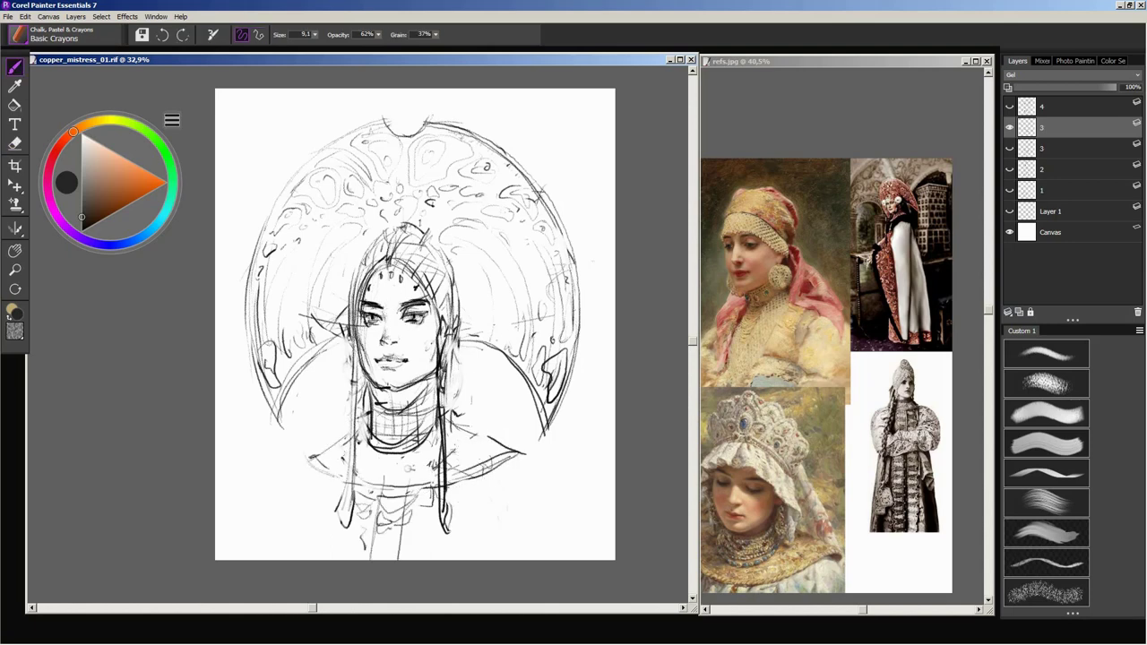
# Redraw and tidy the headdress and face lines with Basic Crayons on the sketch layer
pyautogui.click(53, 34)
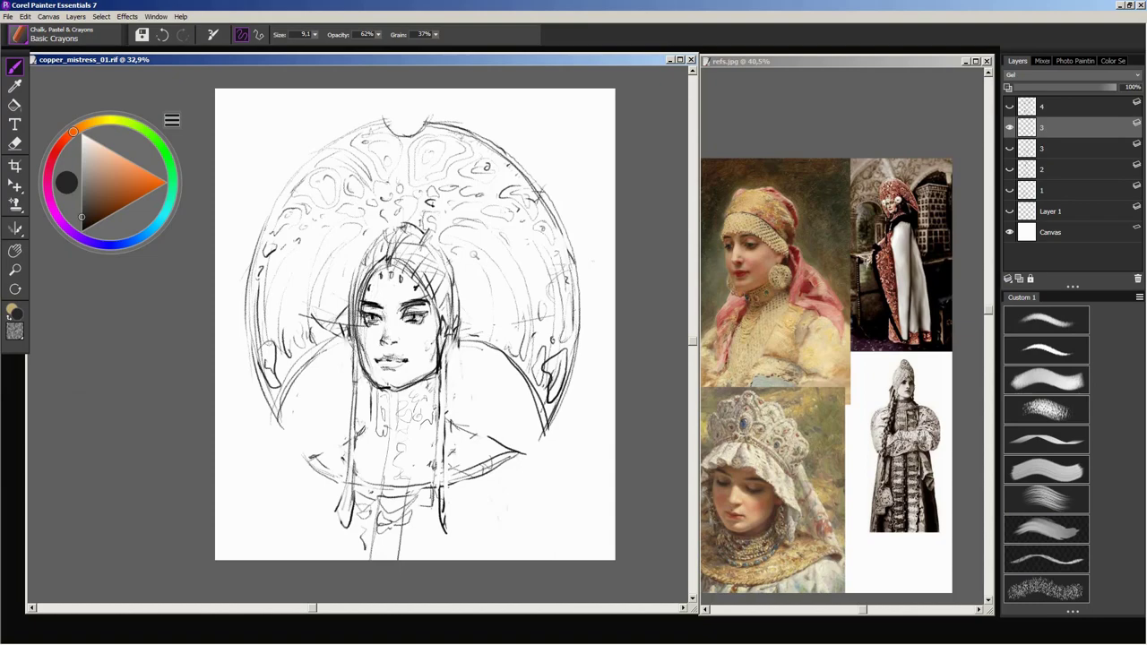
pyautogui.click(14, 143)
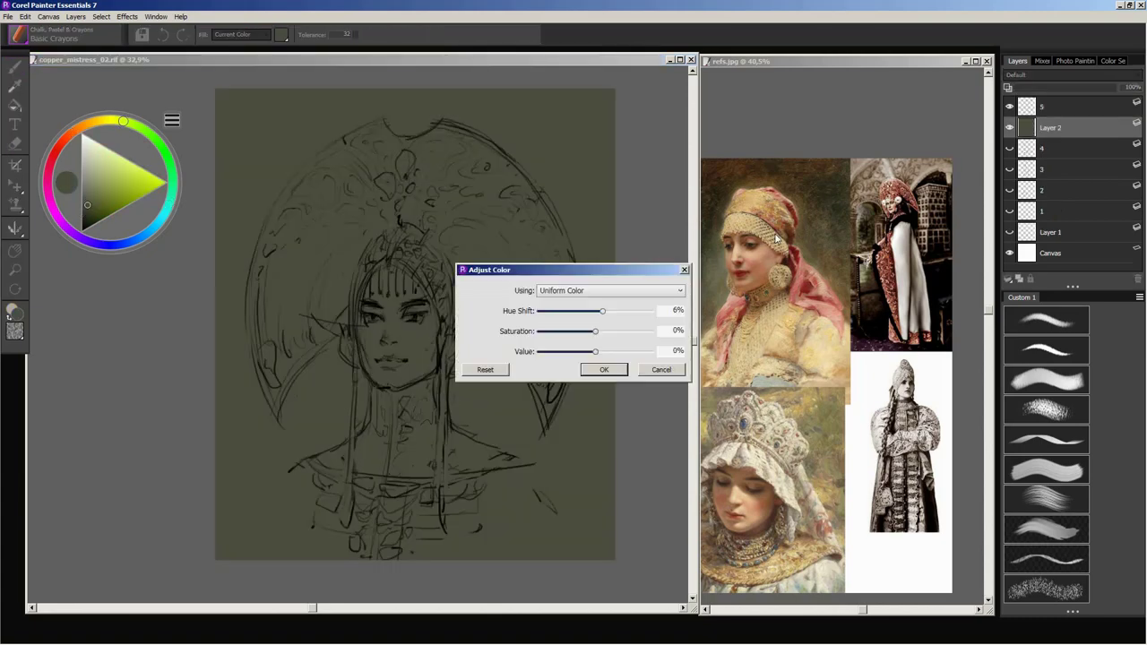
# Fill the background dark olive and apply a 6% Hue Shift via Adjust Color
pyautogui.click(603, 369)
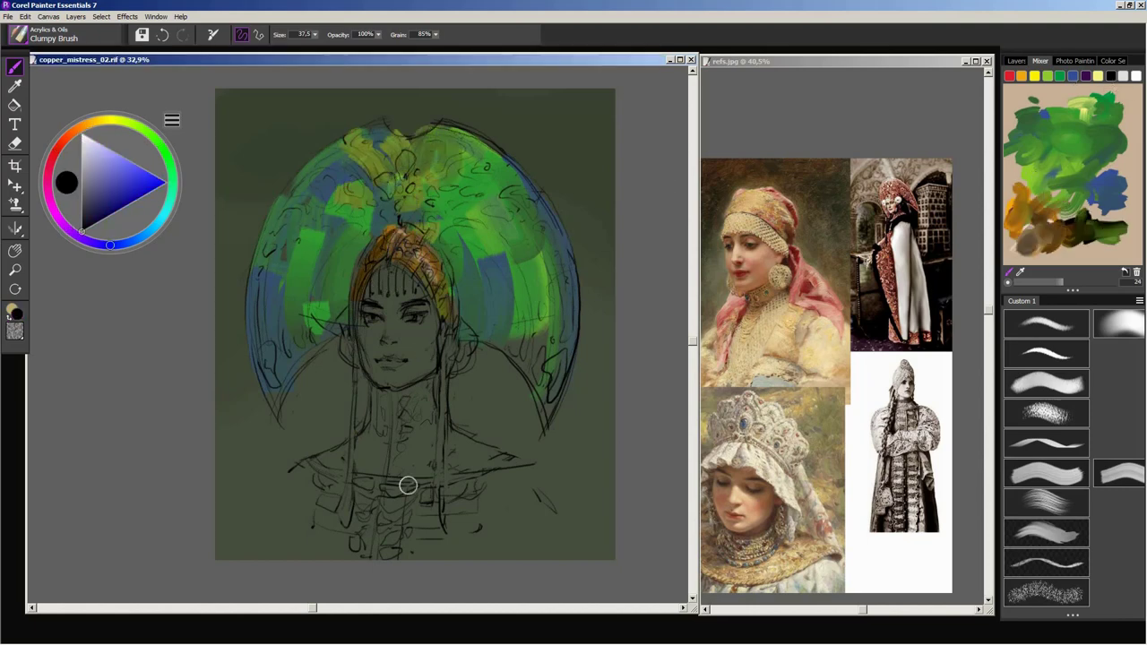
# Lay in green and dusky red on the headdress and amber skin tones with the Clumpy Brush
pyautogui.moveTo(408, 484); pyautogui.dragTo(547, 234)
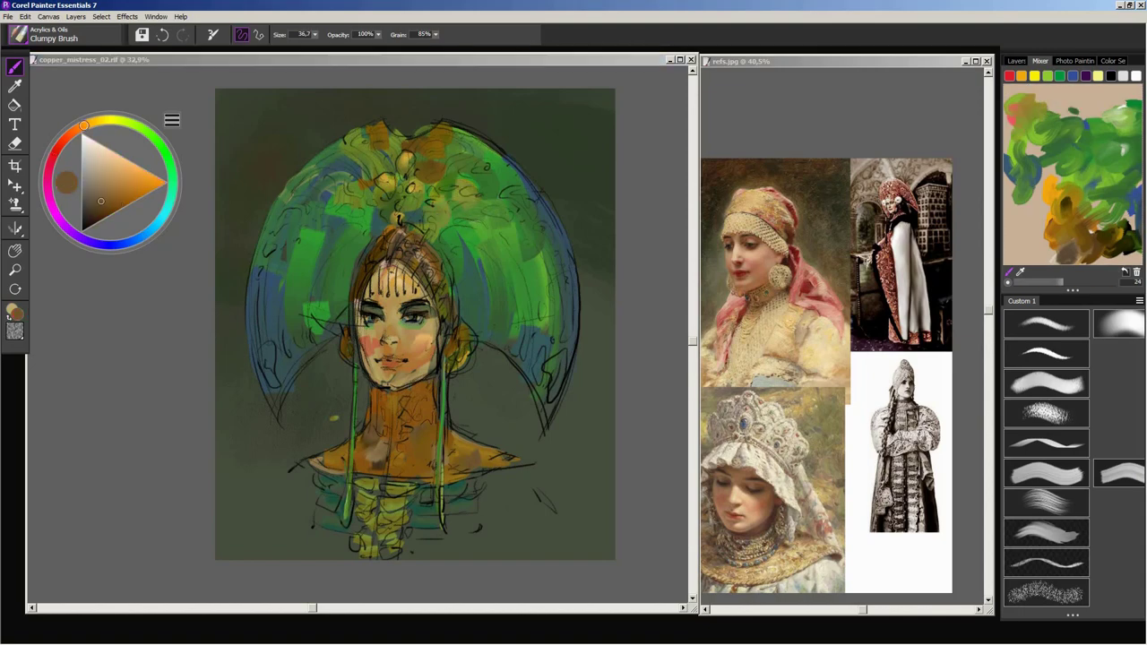
pyautogui.click(1075, 60)
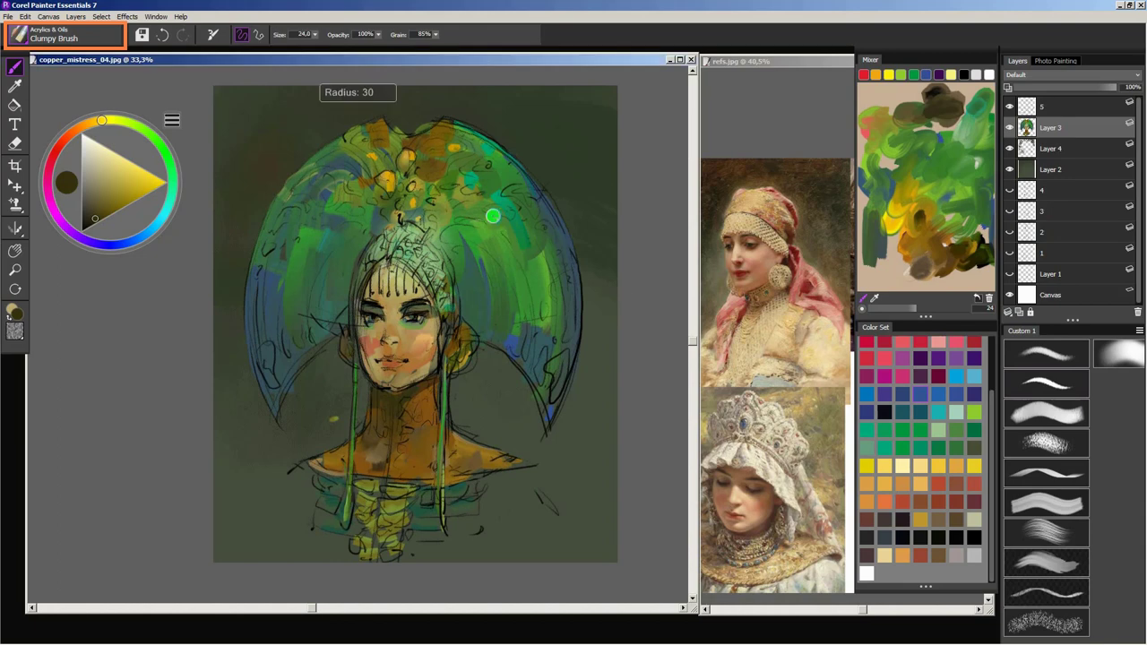
pyautogui.click(64, 182)
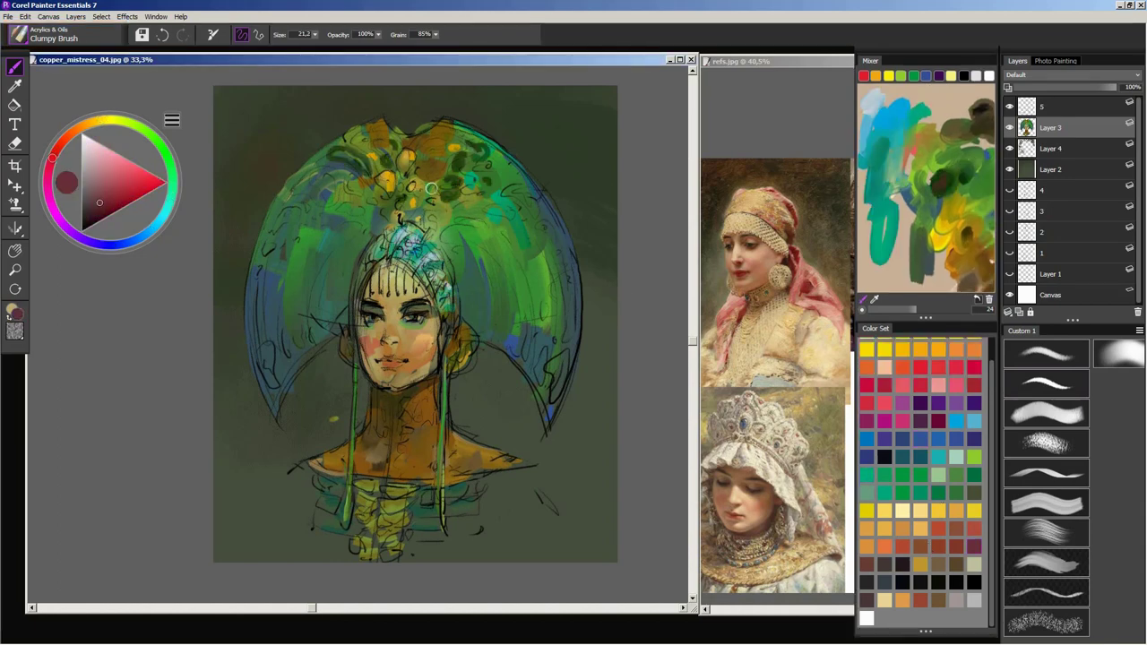
pyautogui.click(118, 119)
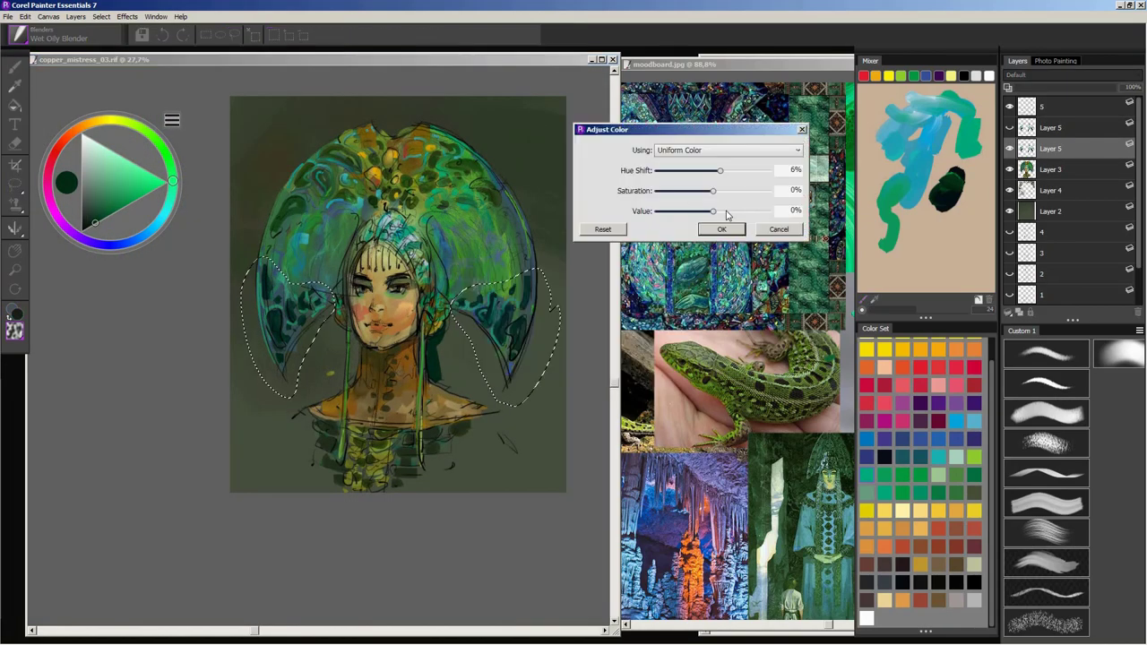
# Lasso the lower headdress lobes and apply a 6% Hue Shift in Adjust Color
pyautogui.click(721, 229)
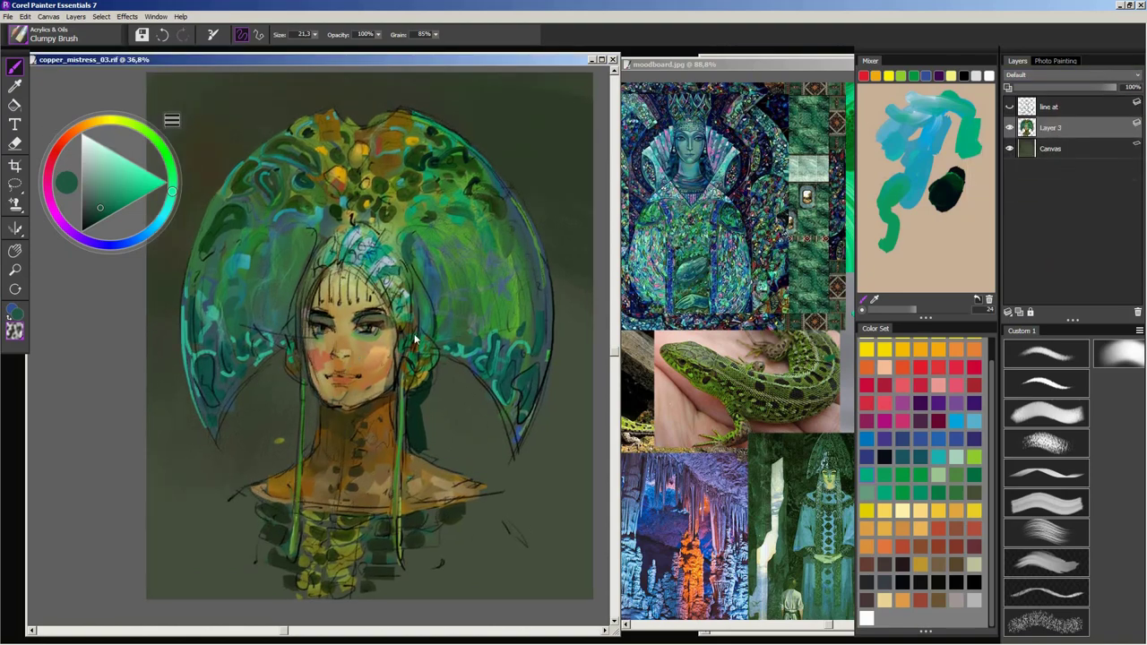
# Paint teal rim swirls, then blend the face with the Loaded Palette Knife
pyautogui.click(54, 36)
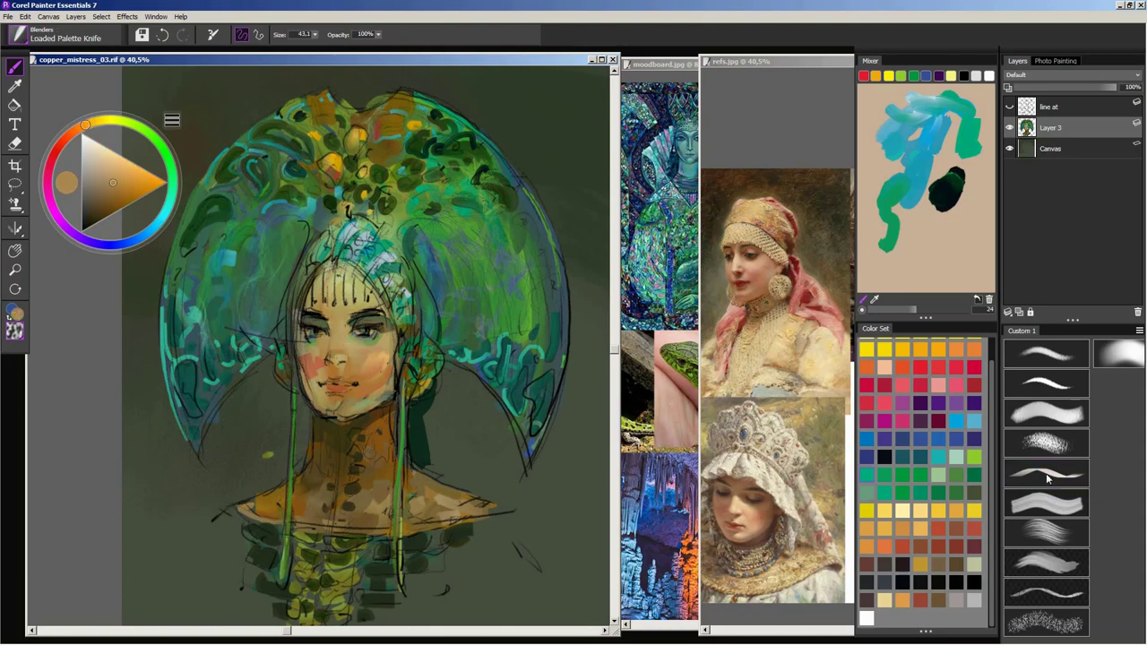
pyautogui.click(20, 34)
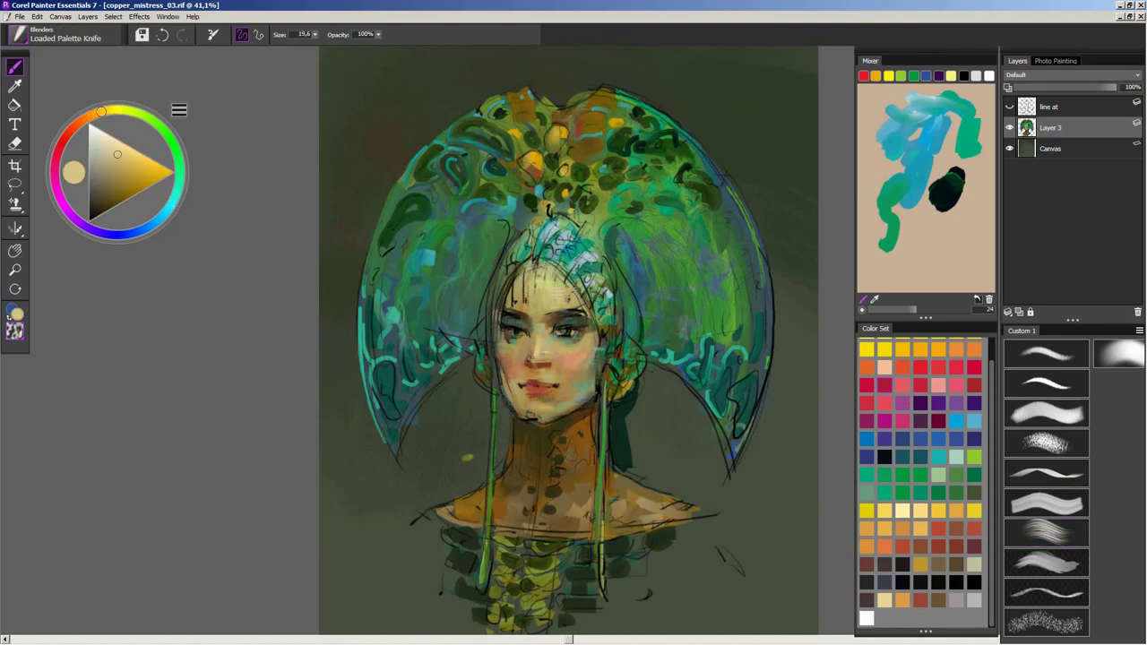
# Blend skin tones with the Loaded Palette Knife and refine the eyes, nose and lips
pyautogui.click(15, 312)
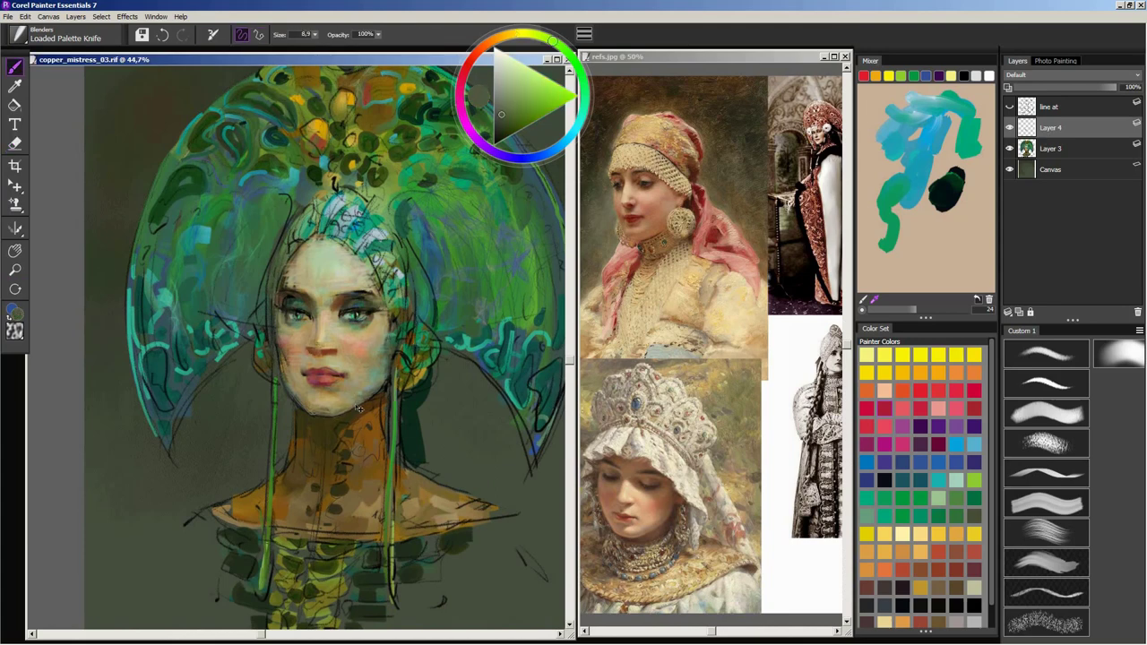
# On Layer 4, sharpen the eyes and paint bright green headdress highlights
pyautogui.click(556, 148)
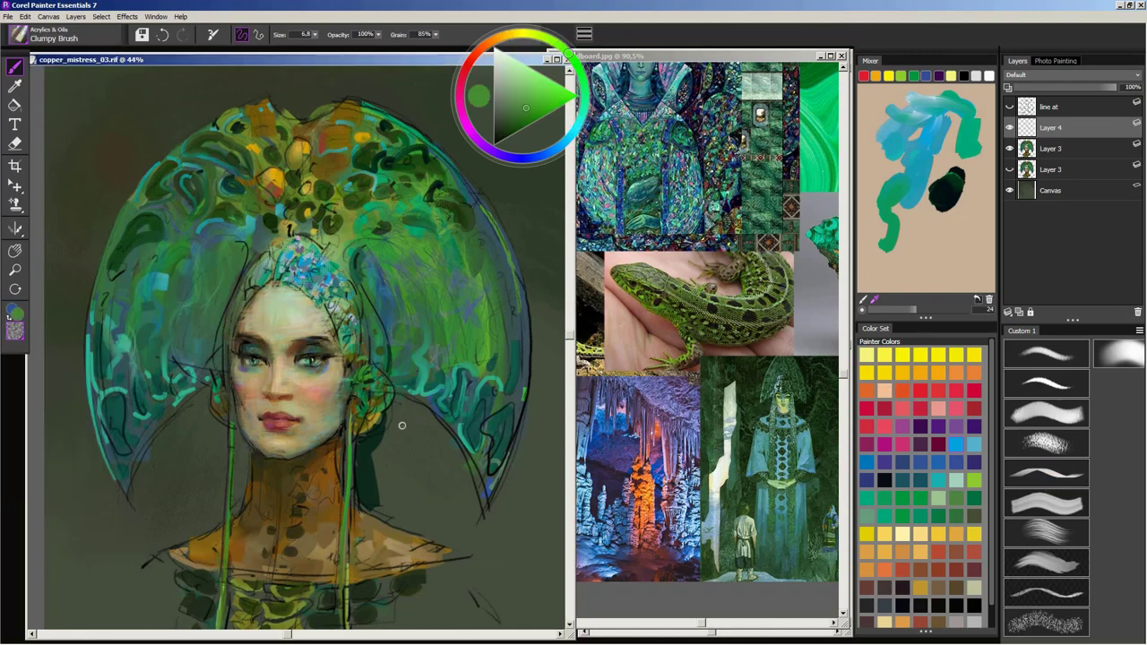
# Dab teal and blue jewel details on the forehead band and deepen the headdress greens
pyautogui.click(509, 34)
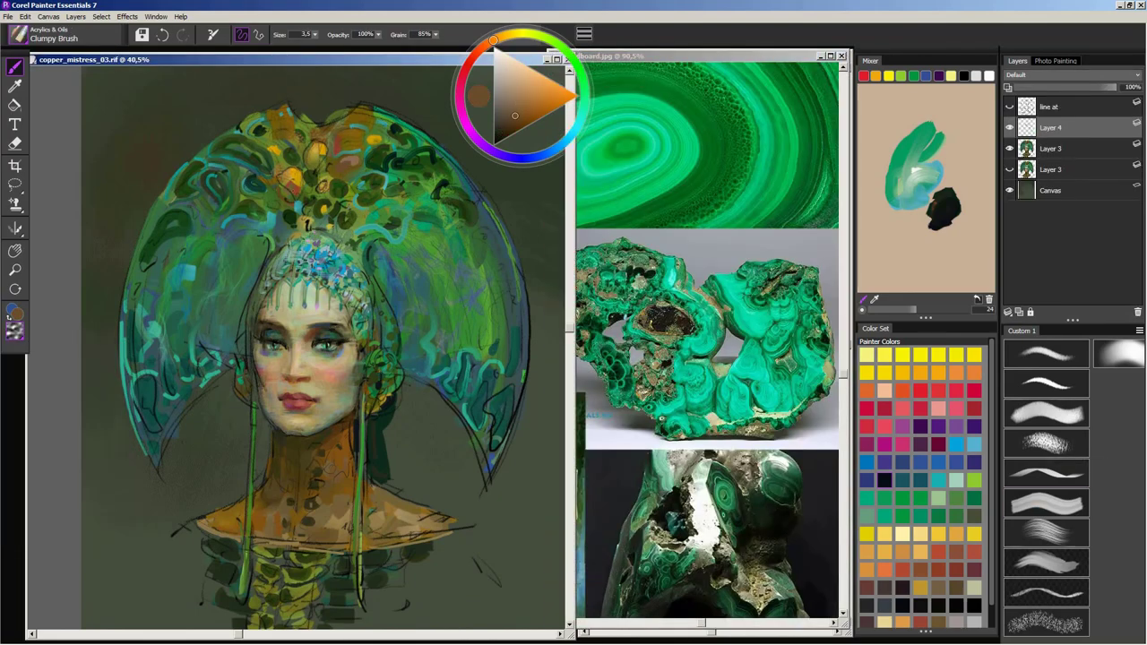
# Paint small teal and dark green accent strokes on the headdress beside the face
pyautogui.click(573, 130)
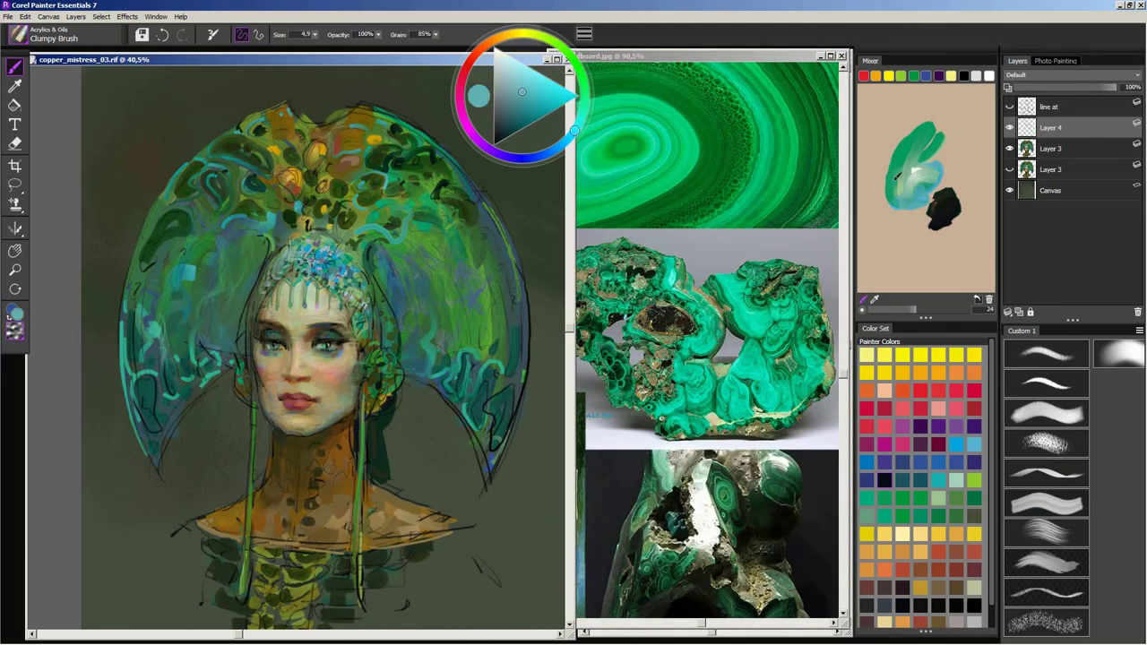
pyautogui.click(502, 133)
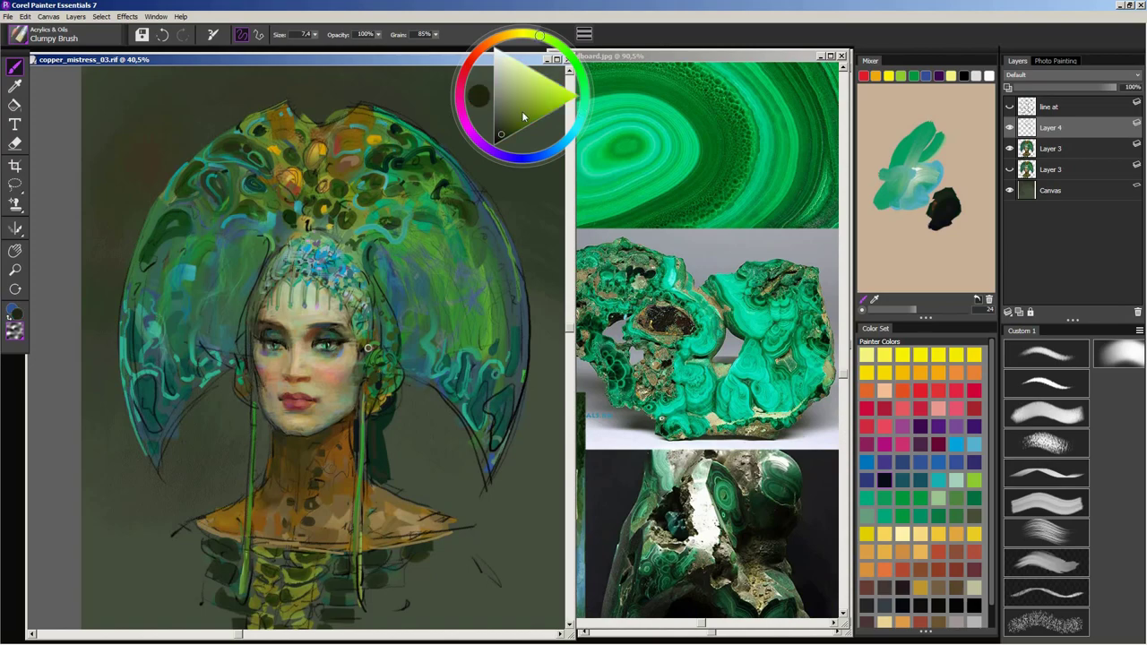